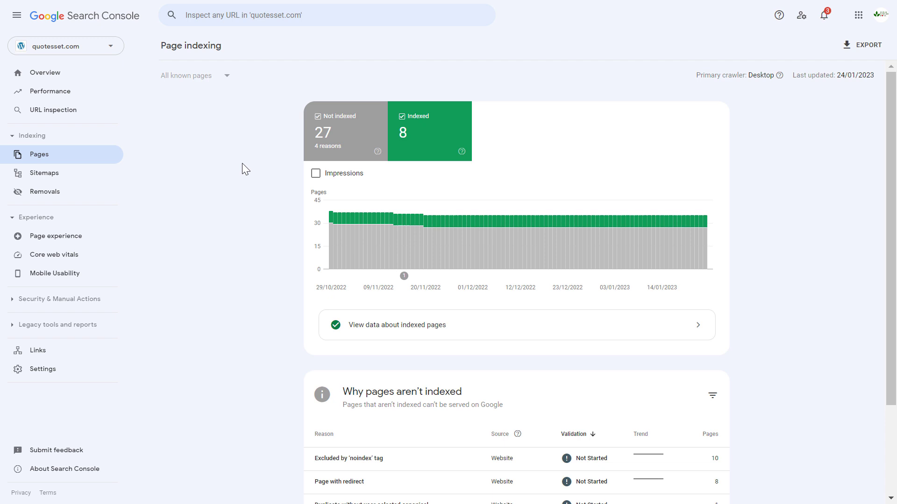
mouse_move(350, 221)
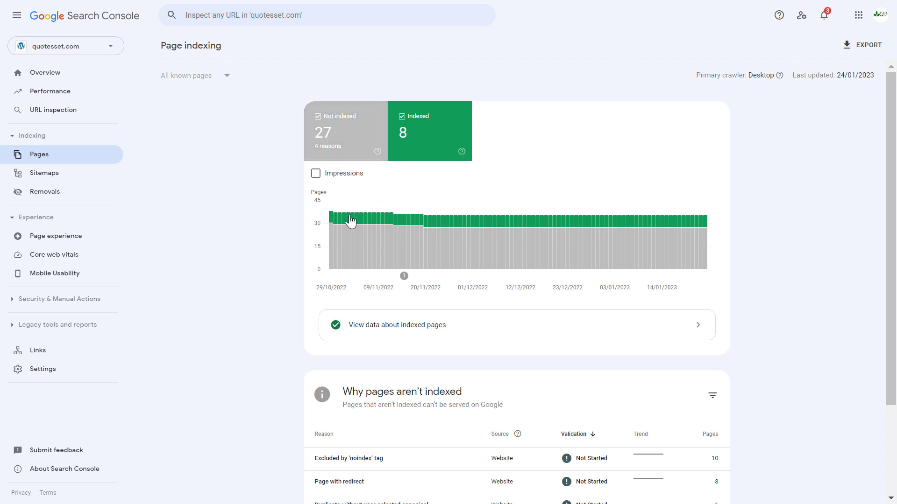
mouse_move(263, 250)
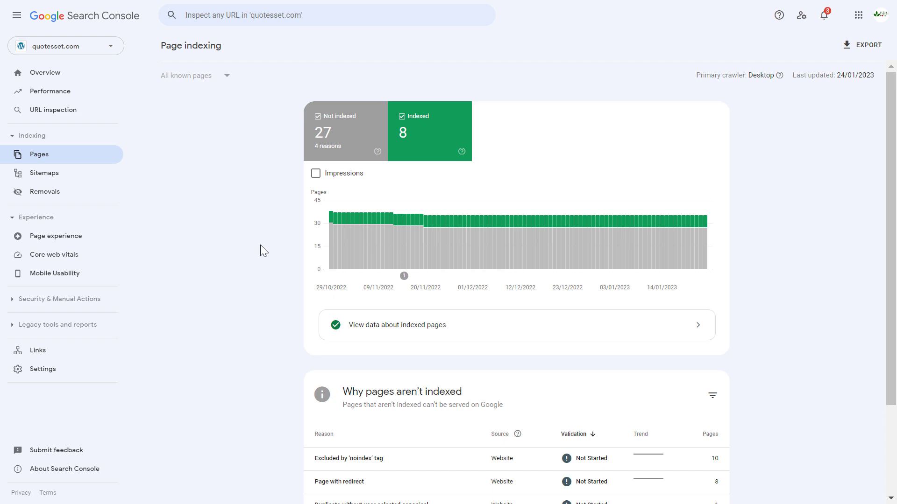
mouse_move(66, 29)
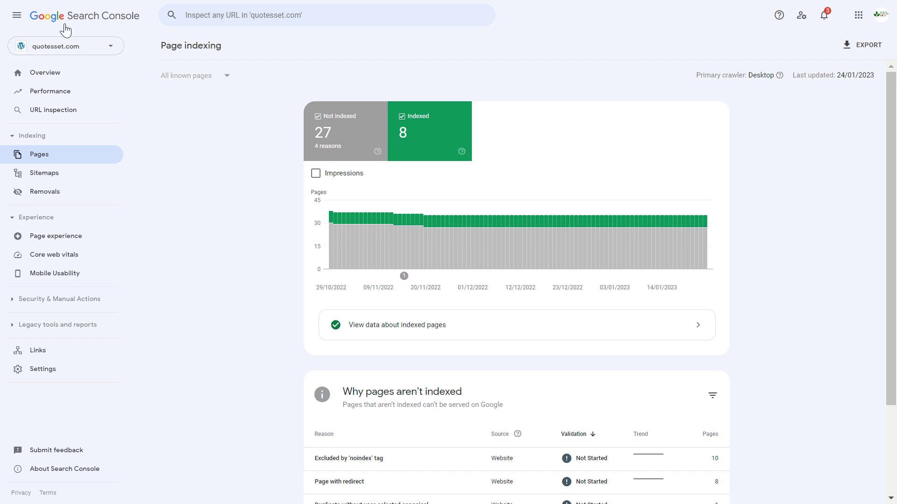
mouse_move(45, 192)
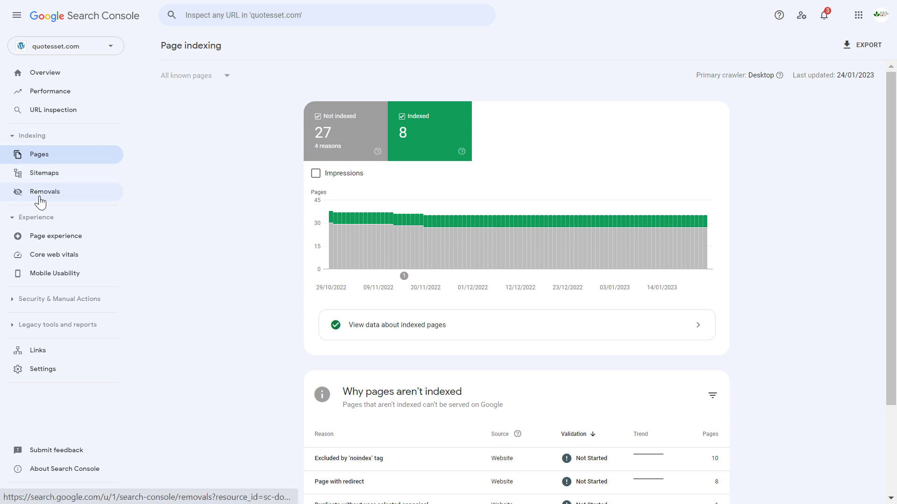
Go to the Removals tool for quotesset.com, showing no requests in the last 6 months.
click(45, 191)
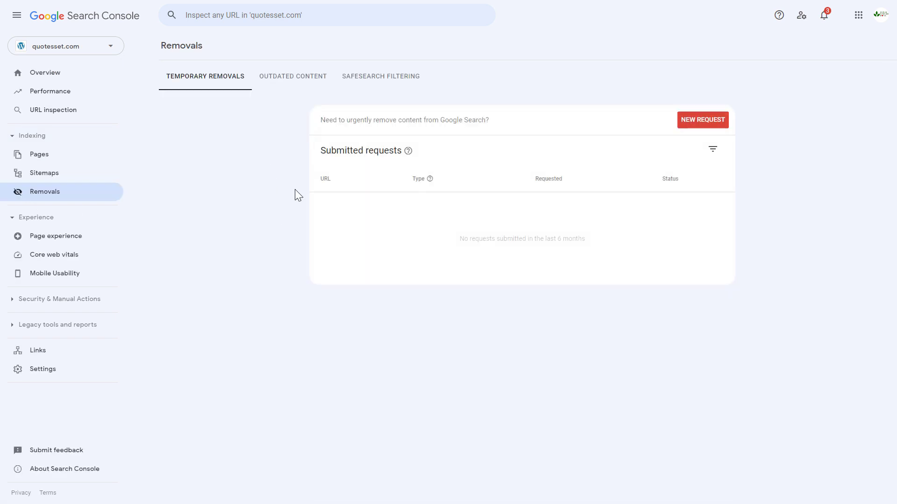
mouse_move(564, 256)
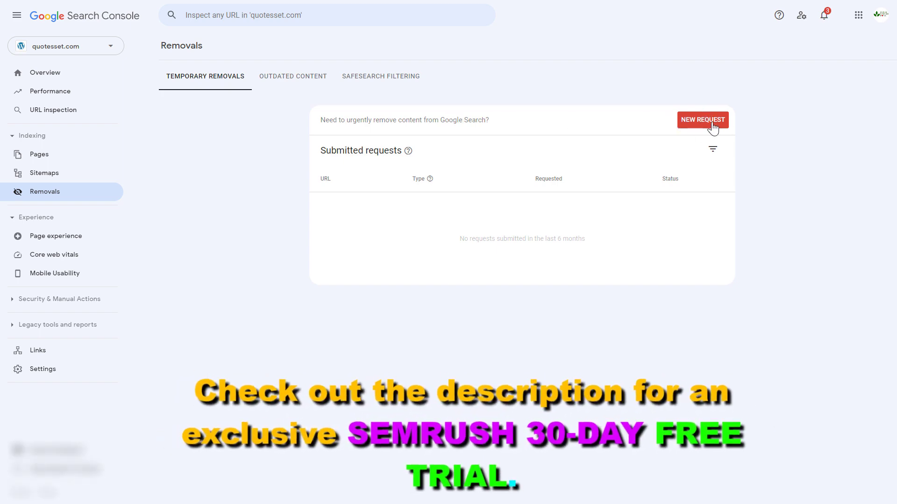
click(701, 119)
text(https://quotesset.com/hello-world/)
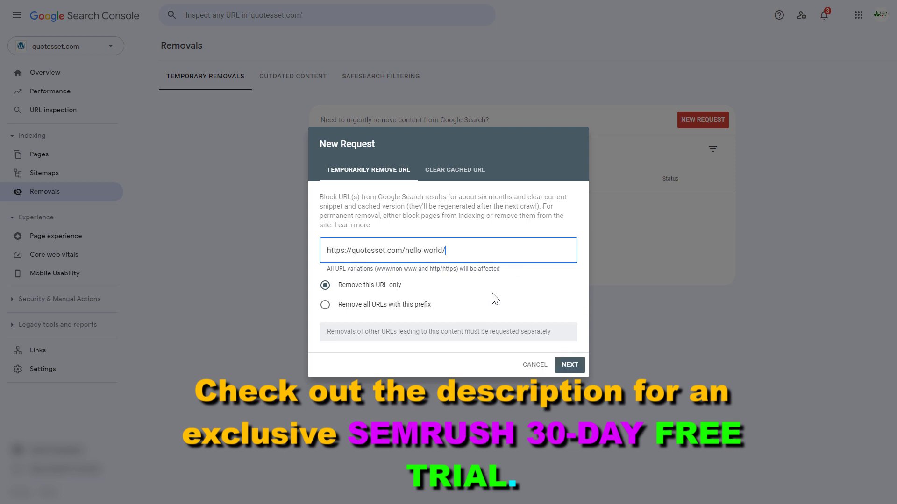
mouse_move(381, 248)
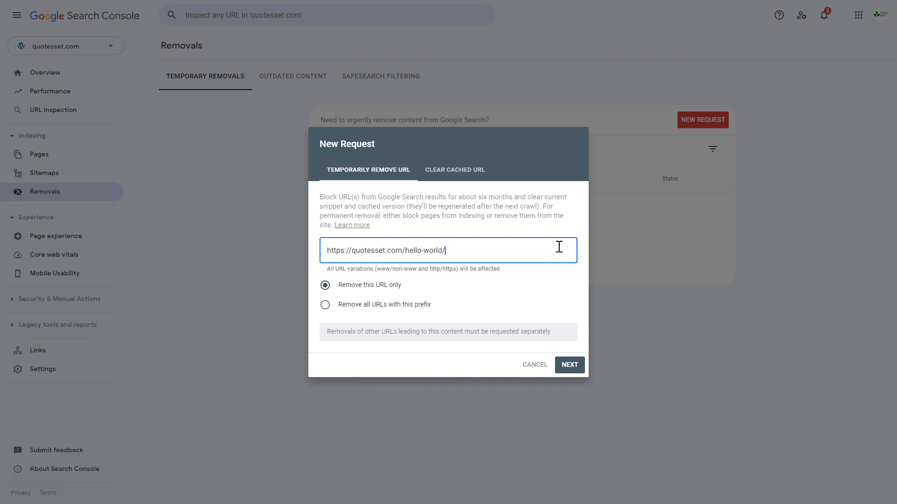
mouse_move(247, 171)
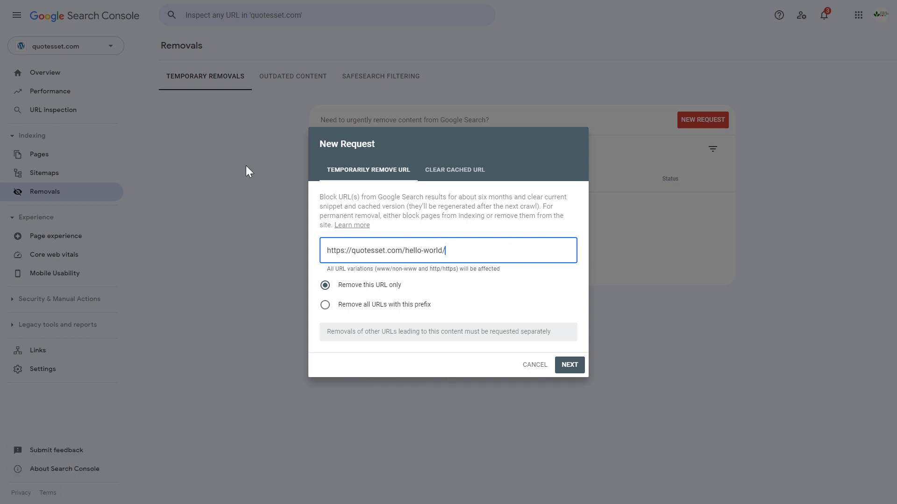
mouse_move(467, 239)
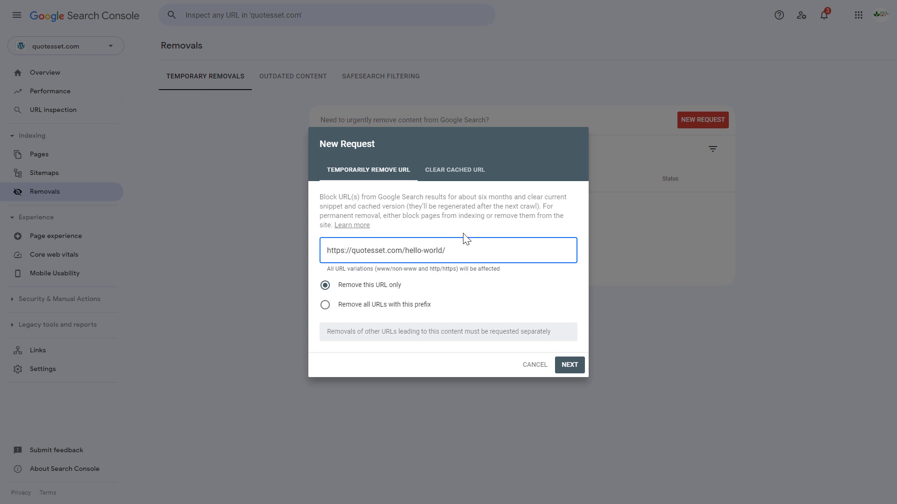
mouse_move(439, 213)
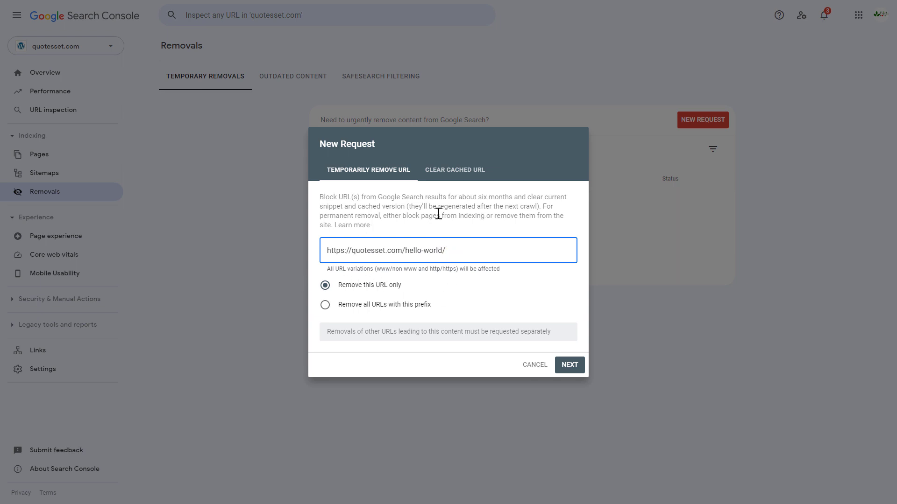
mouse_move(469, 197)
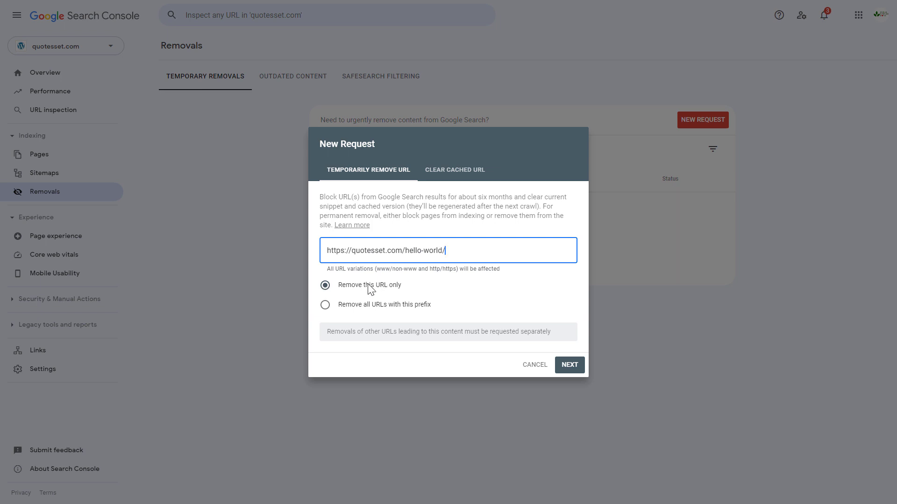
mouse_move(430, 314)
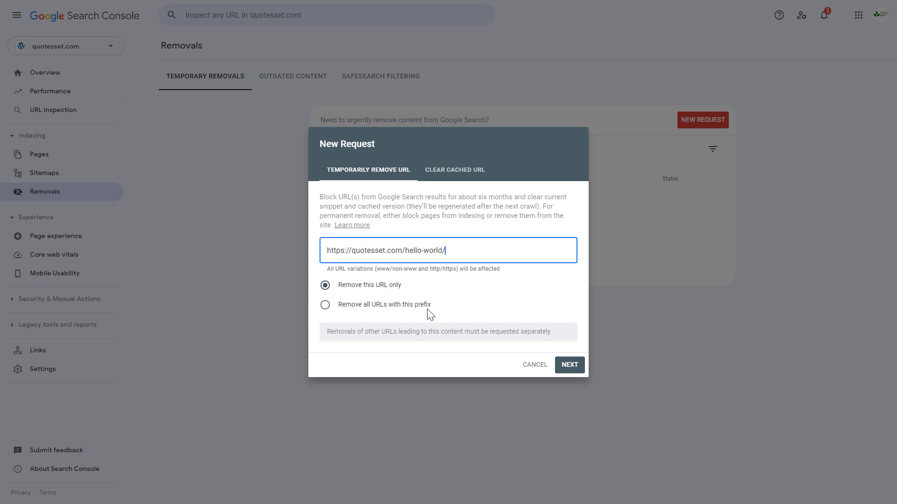
mouse_move(401, 327)
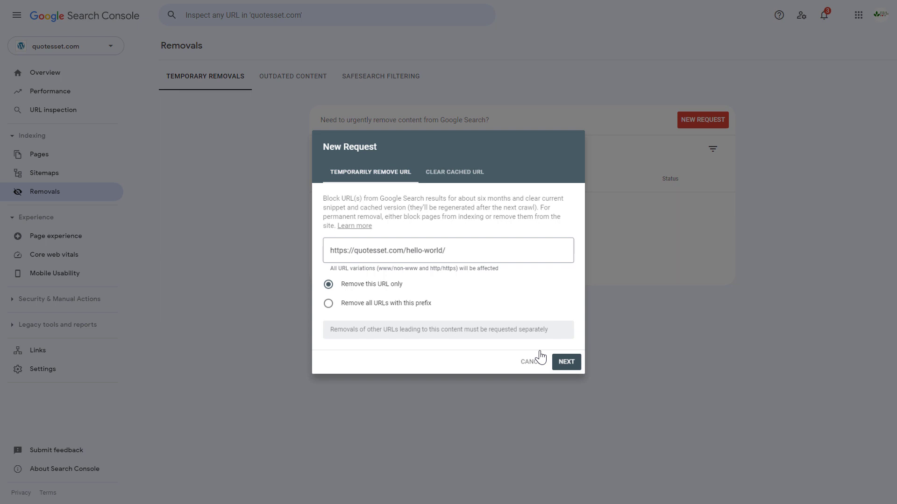
click(565, 362)
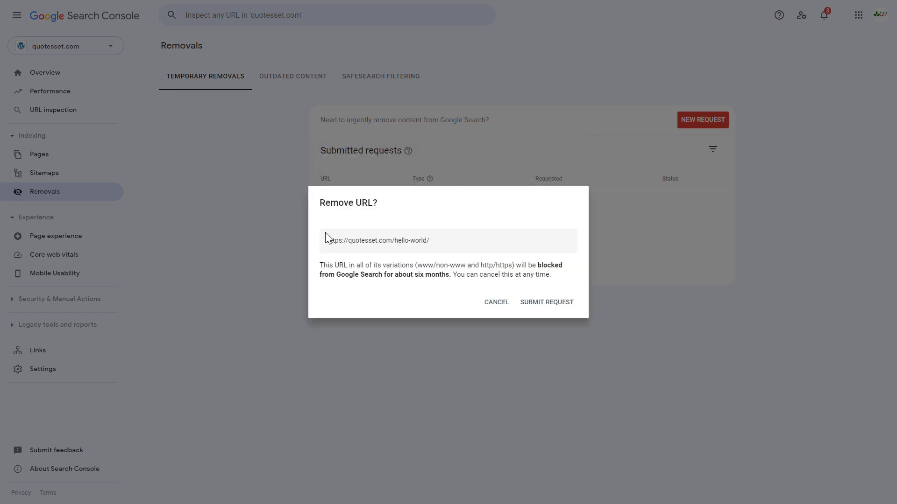
mouse_move(169, 286)
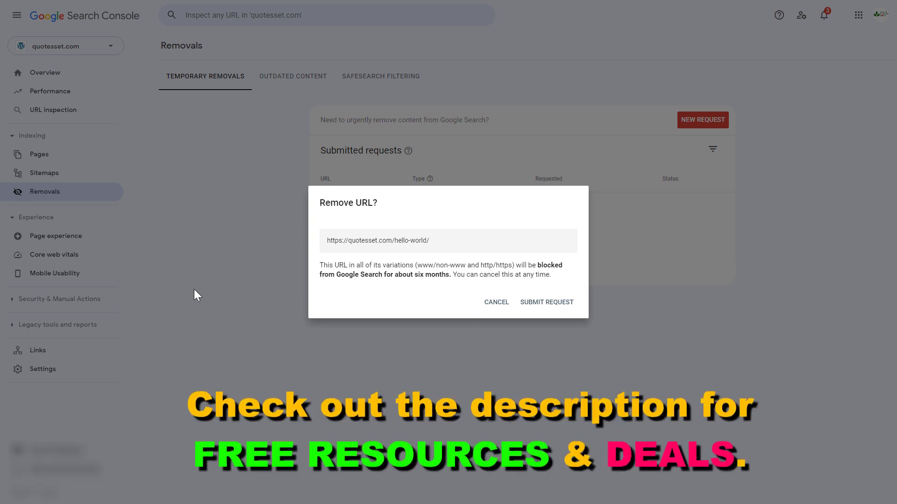
mouse_move(436, 292)
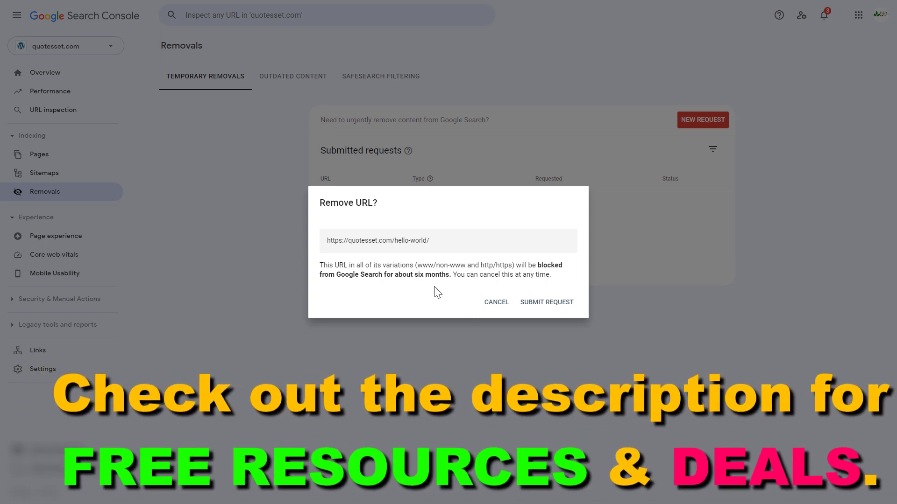
mouse_move(547, 309)
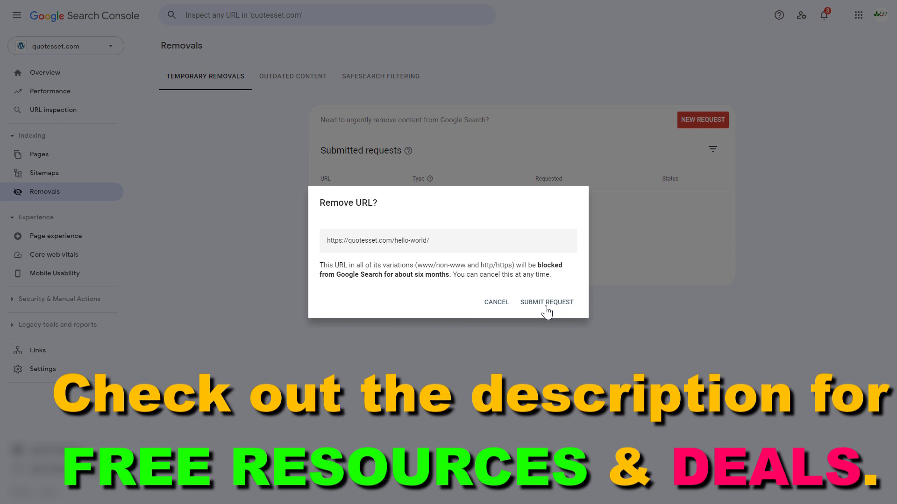
mouse_move(541, 278)
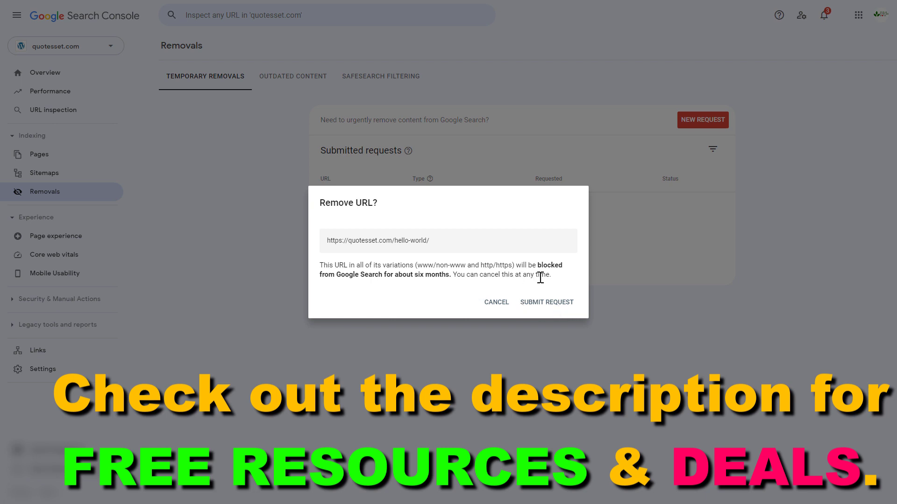
Submit the temporary removal request for the hello-world URL.
click(545, 302)
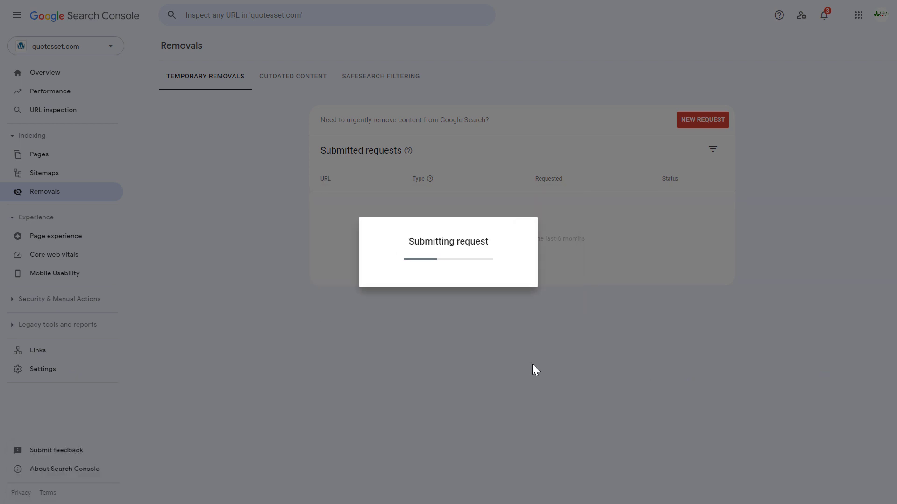